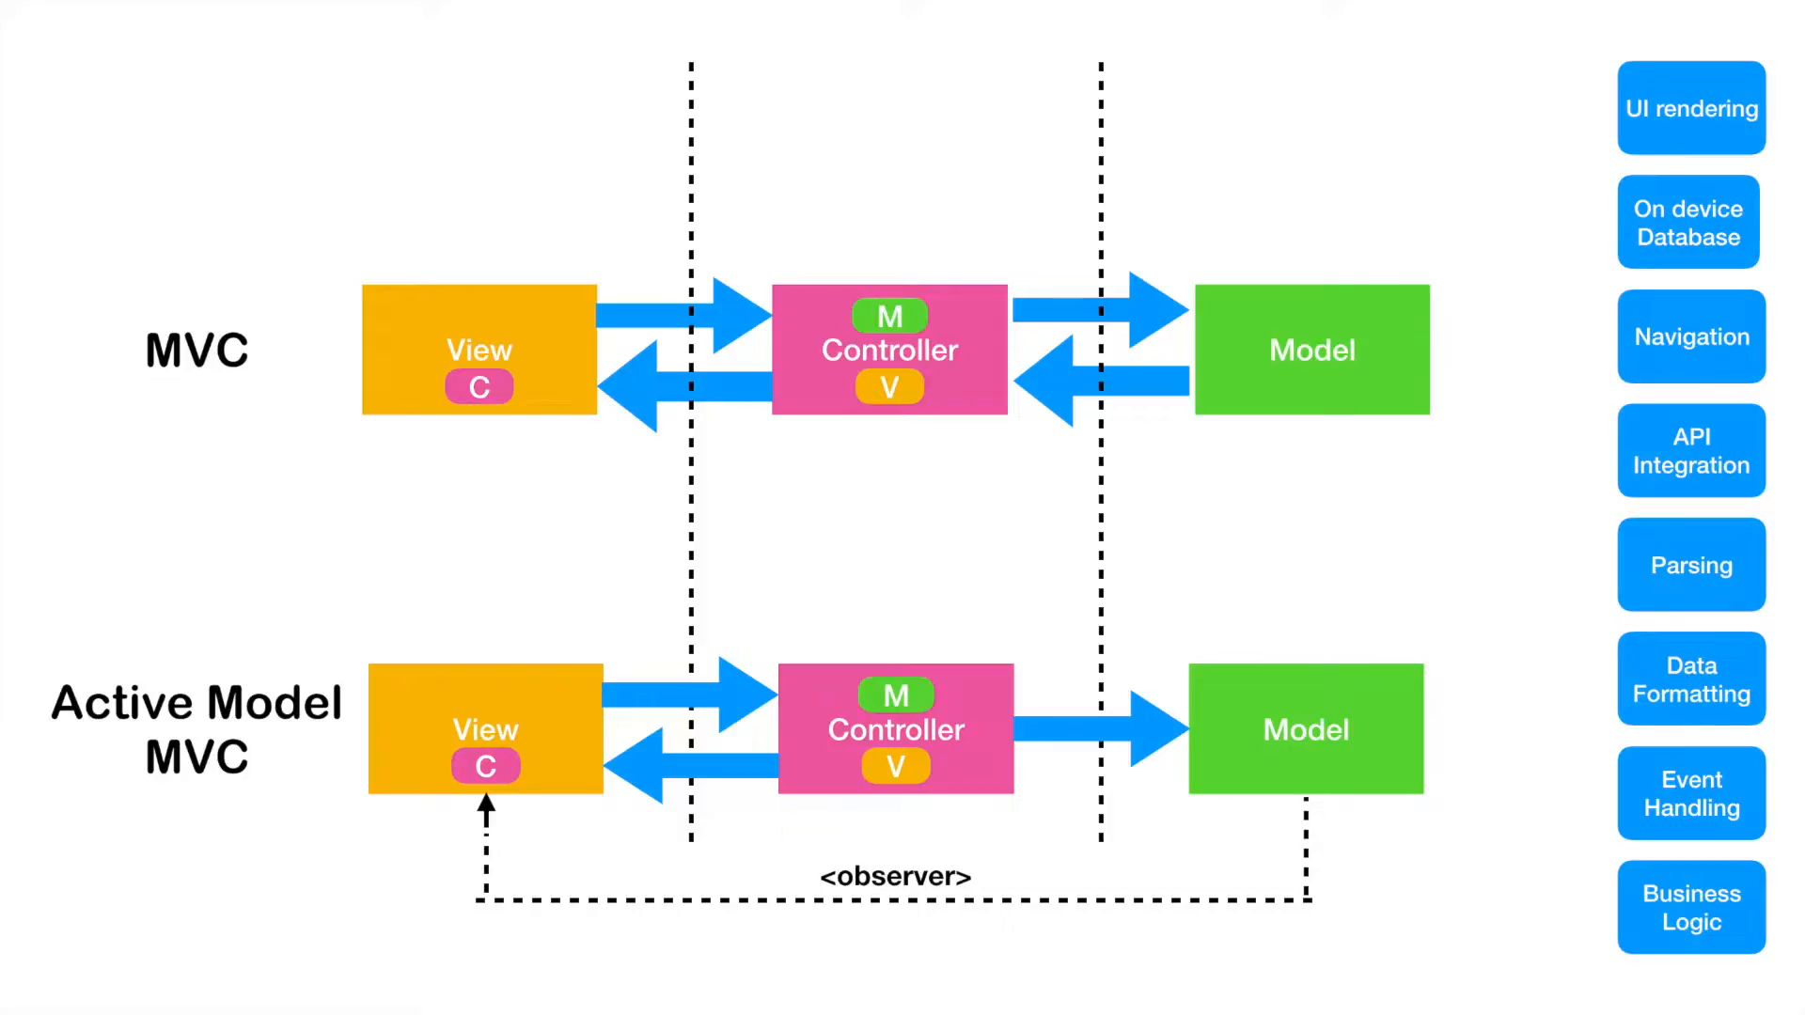
Step: Move the blue responsibility boxes, including Navigation, above the MVC View, Controller and Model blocks
drag(1691, 108, 477, 220)
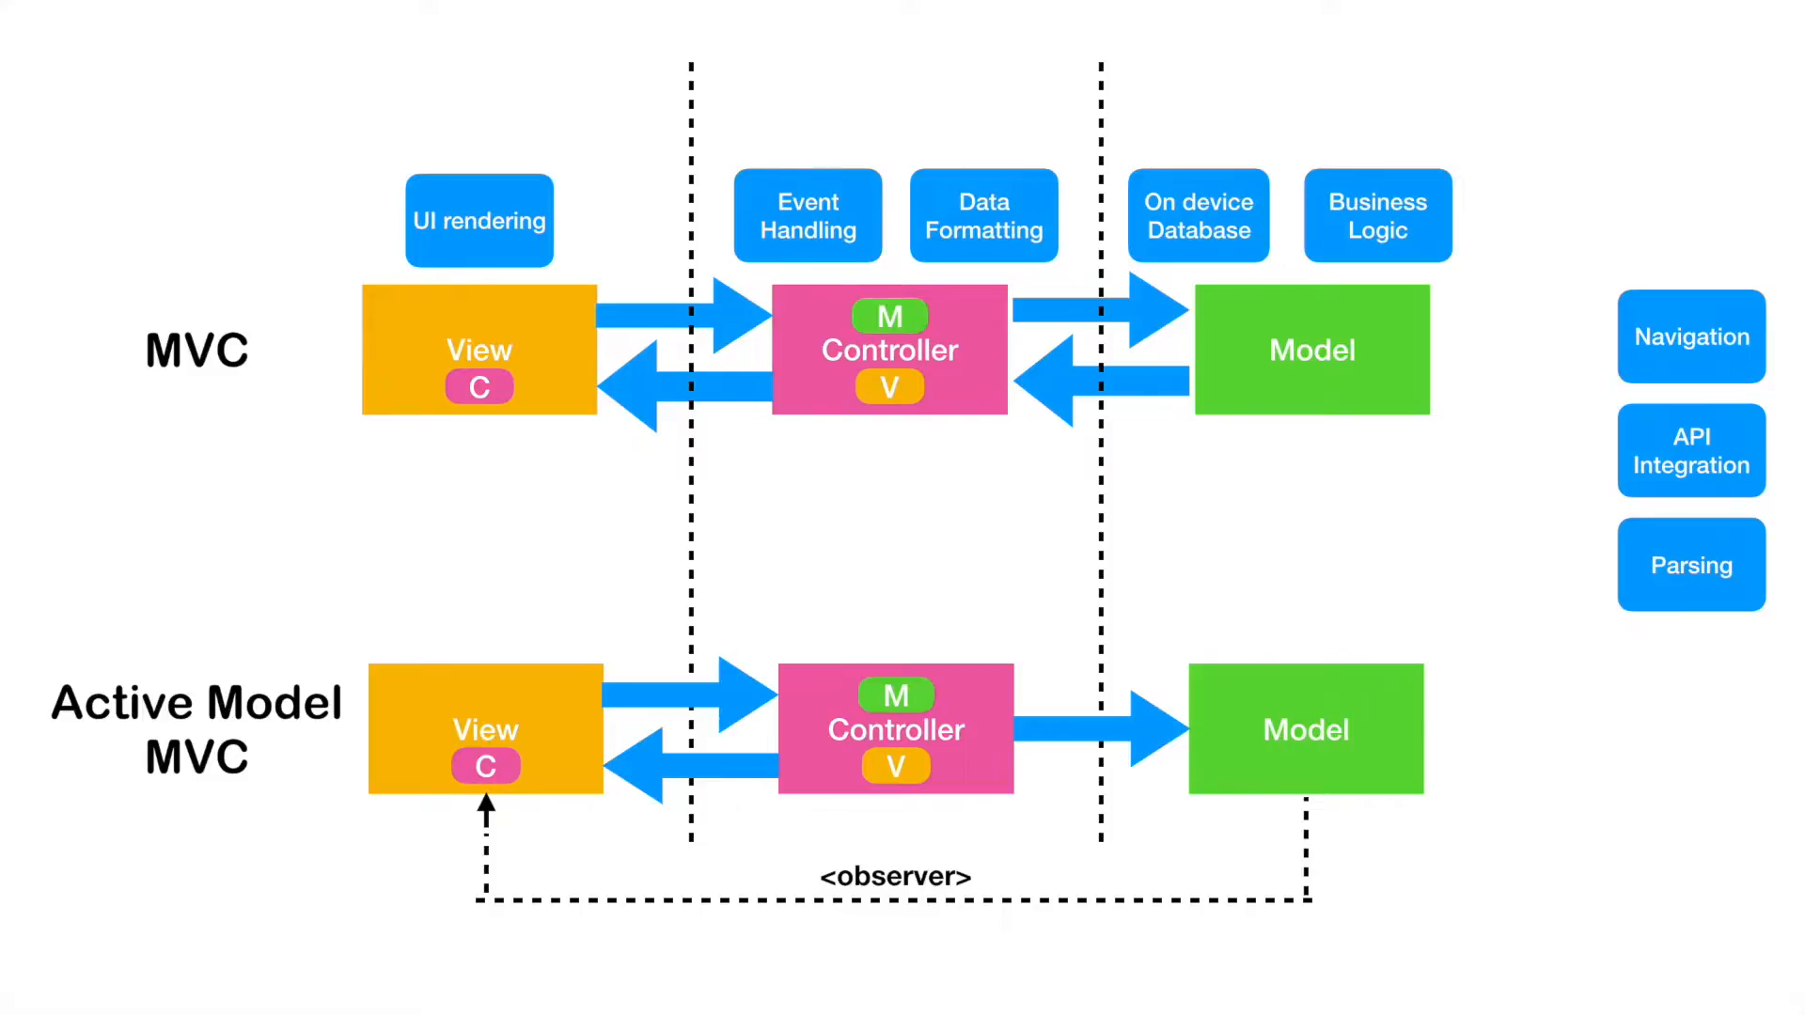
drag(1691, 338, 808, 101)
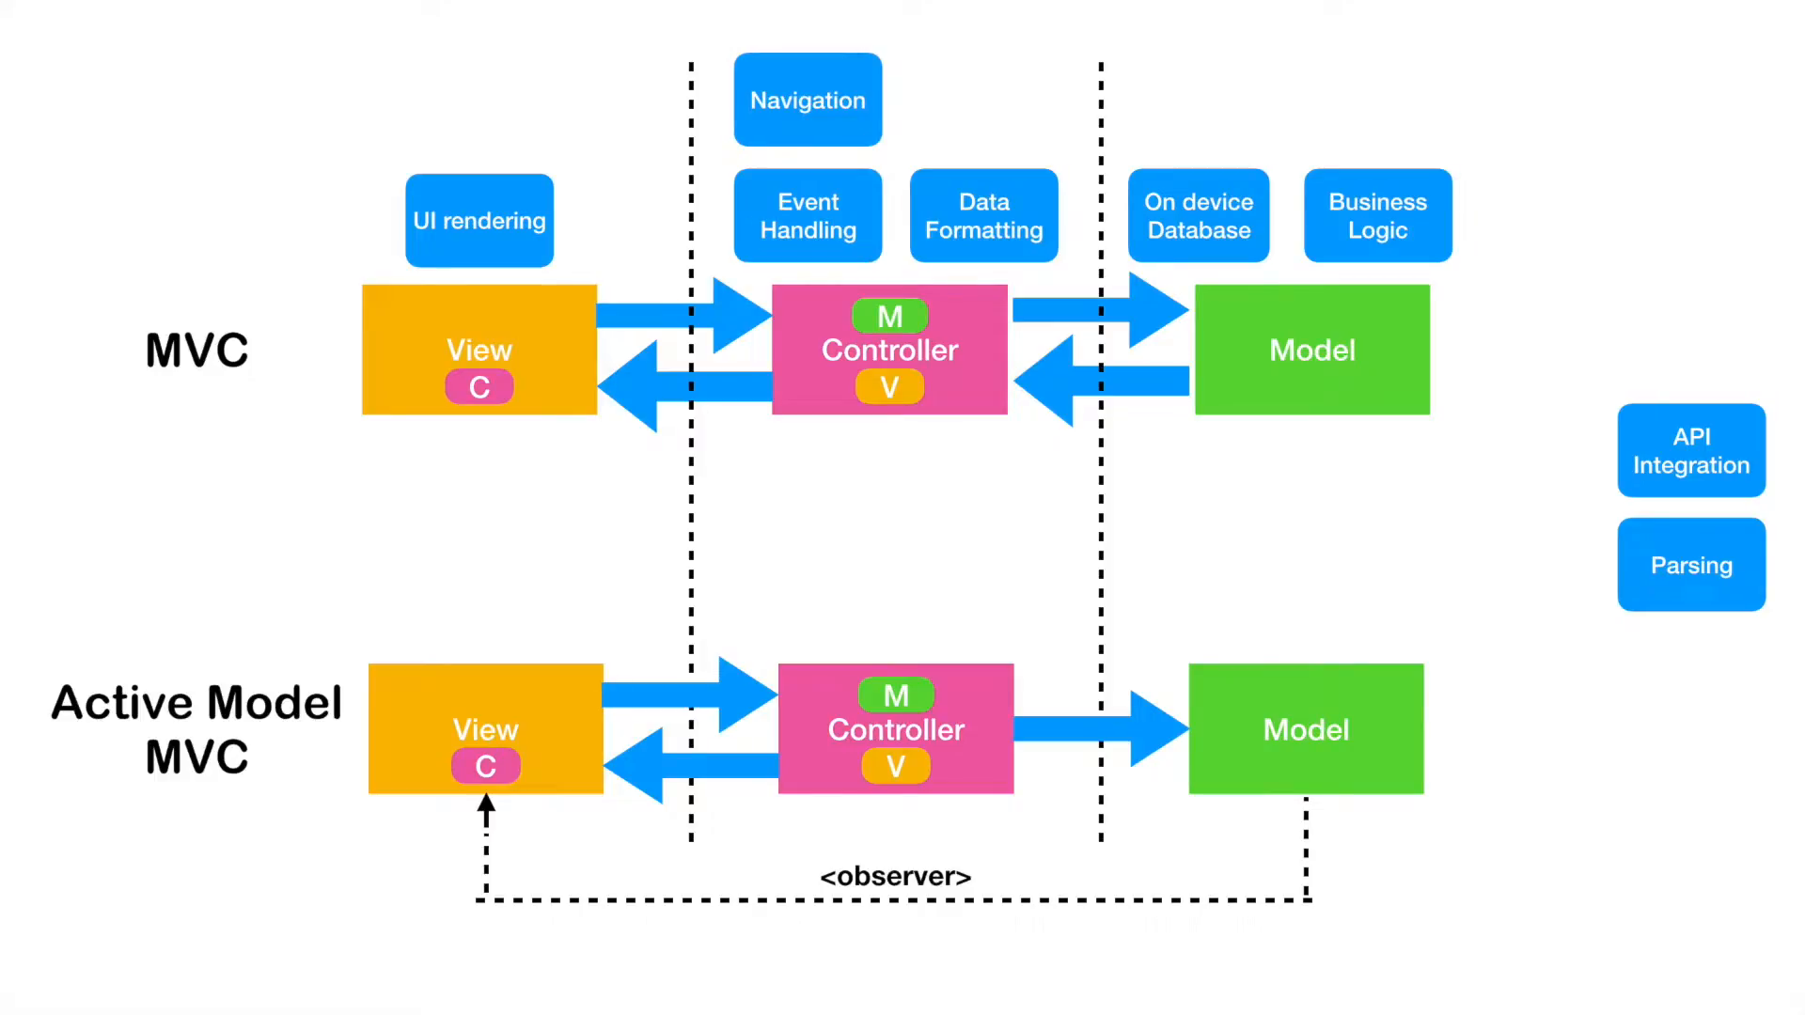
drag(1691, 450, 1199, 101)
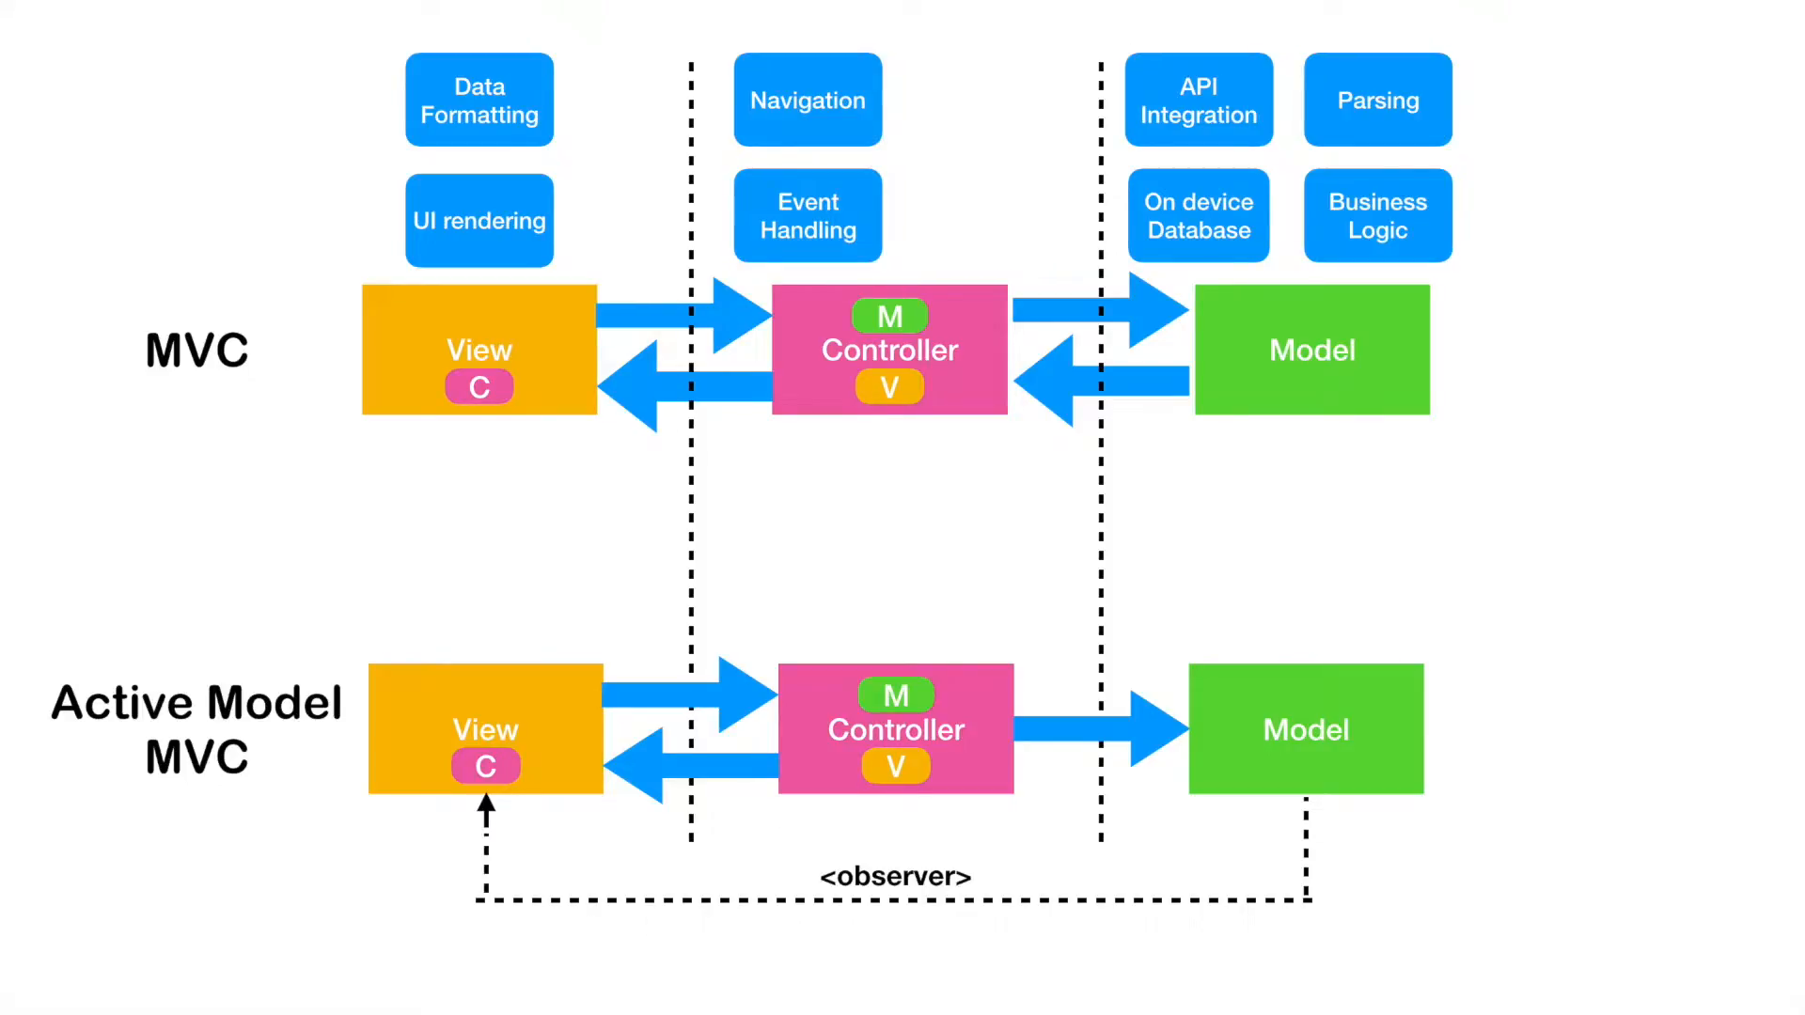
drag(1377, 99, 967, 220)
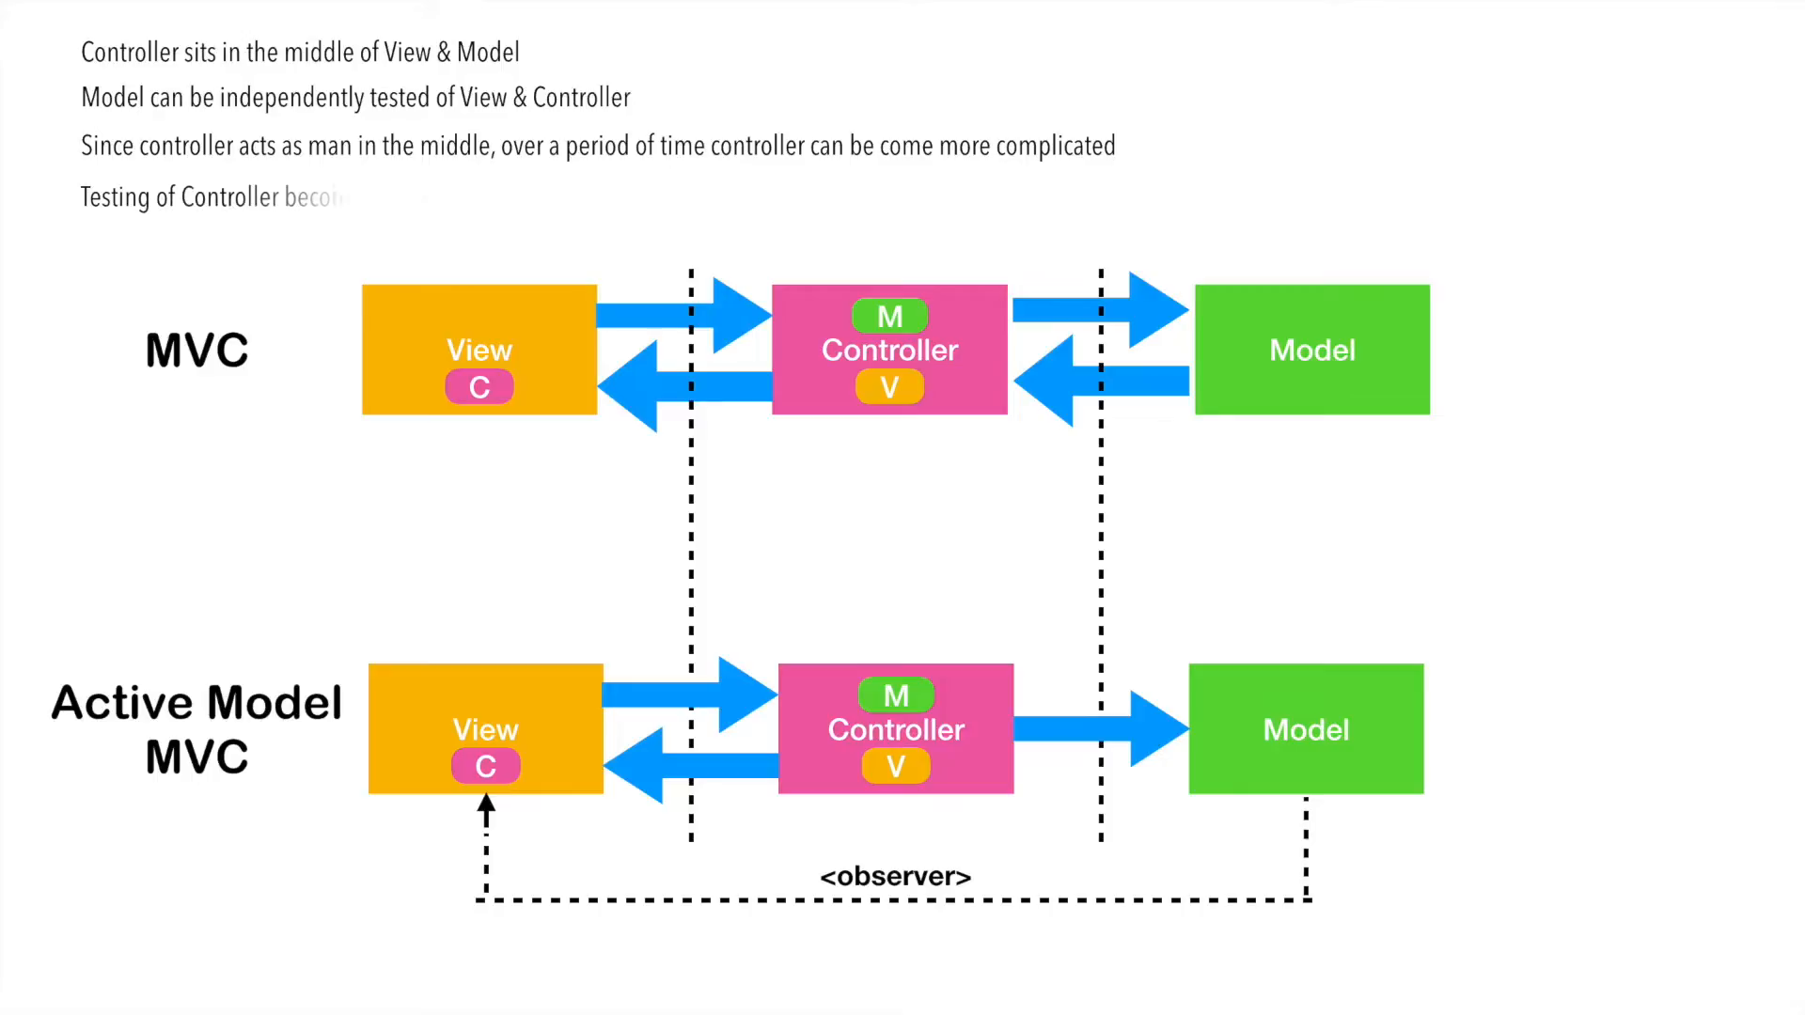
Step: Add the note that the Controller becomes really complicated due to its dependency on View and Model
text(becomes really complicated as it has dependency on View & Model)
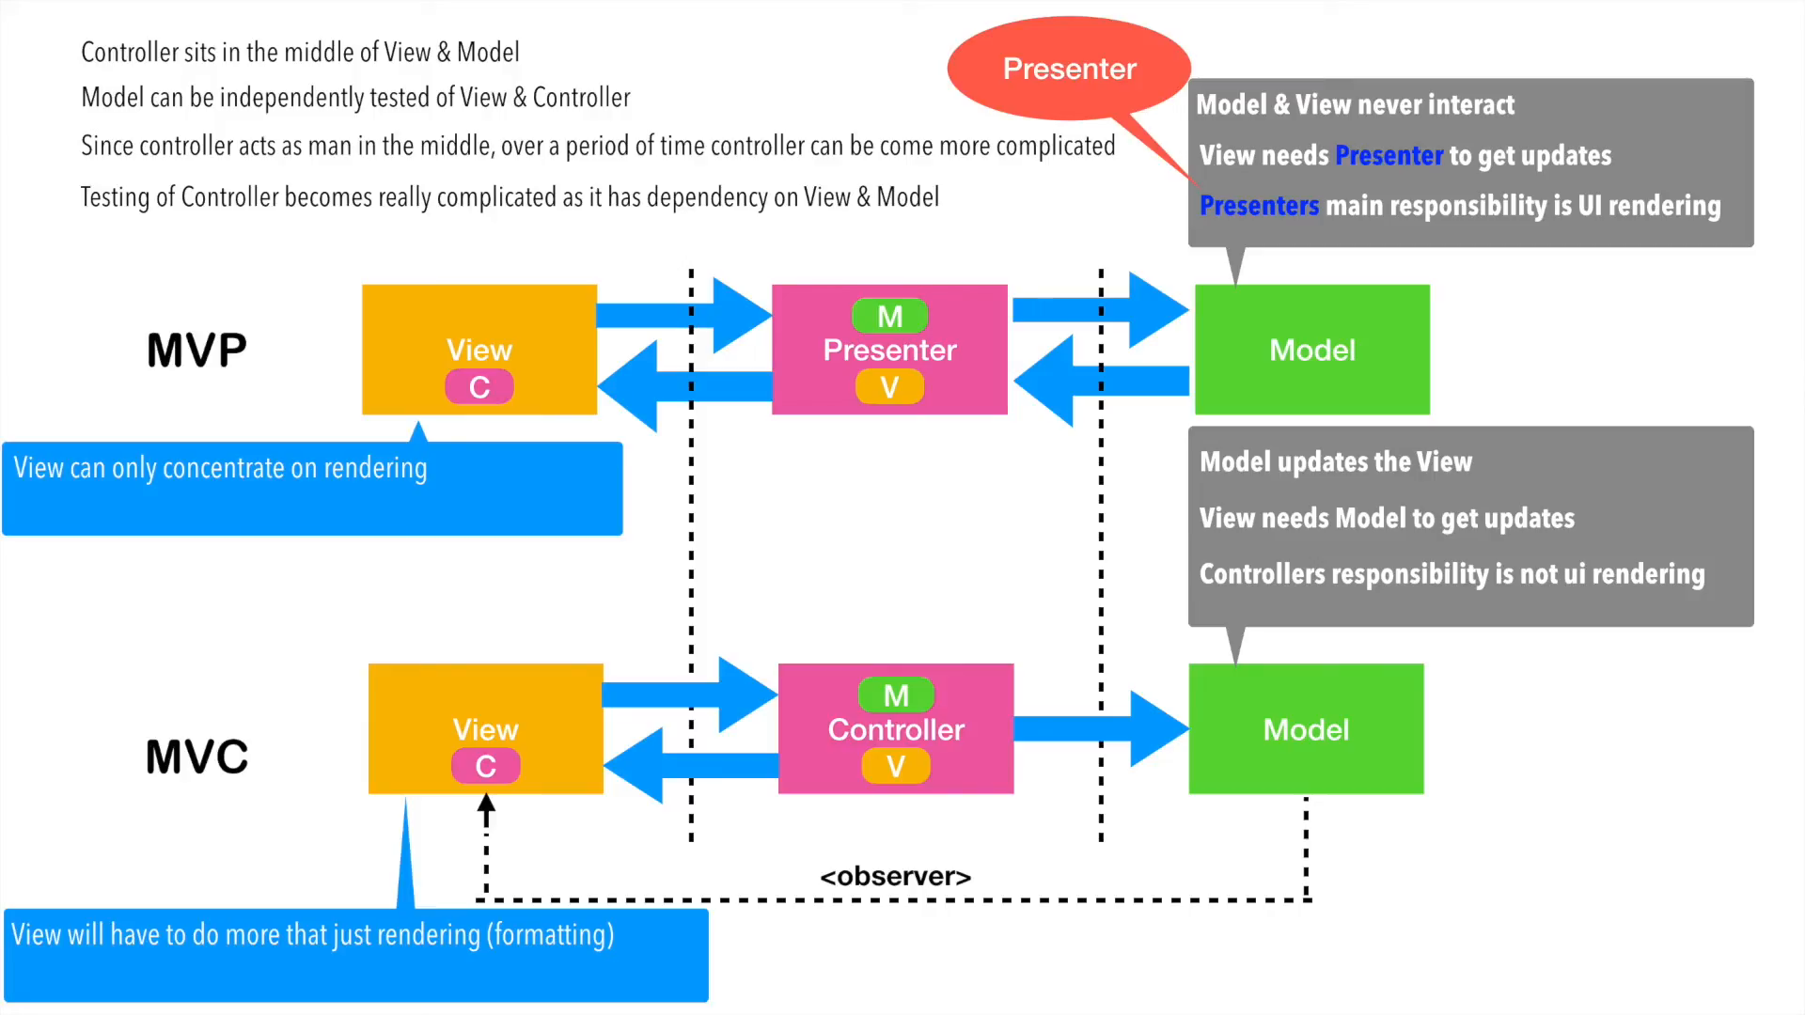
Step: Add 'View has no dependency on Model & easily unit tested' (MVP) and the MVC View-mocking note
text(View has no dependency on Model & easily unit tested)
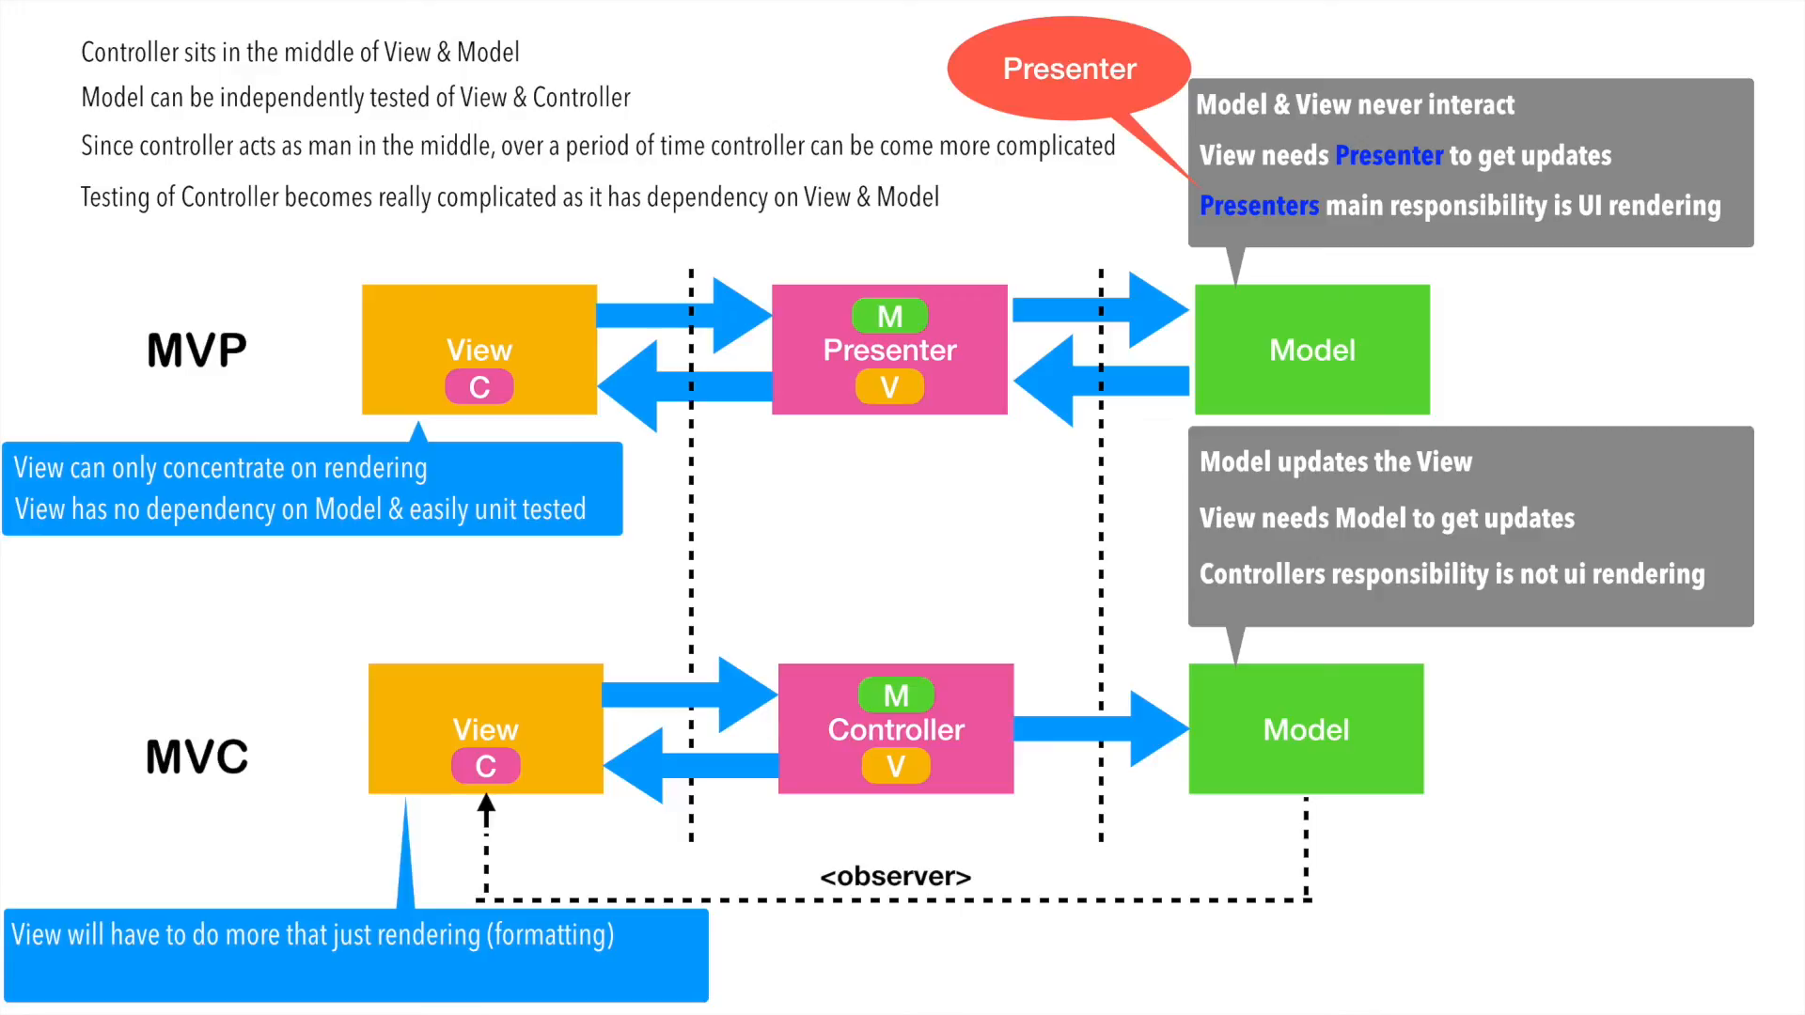
text(View has depend)
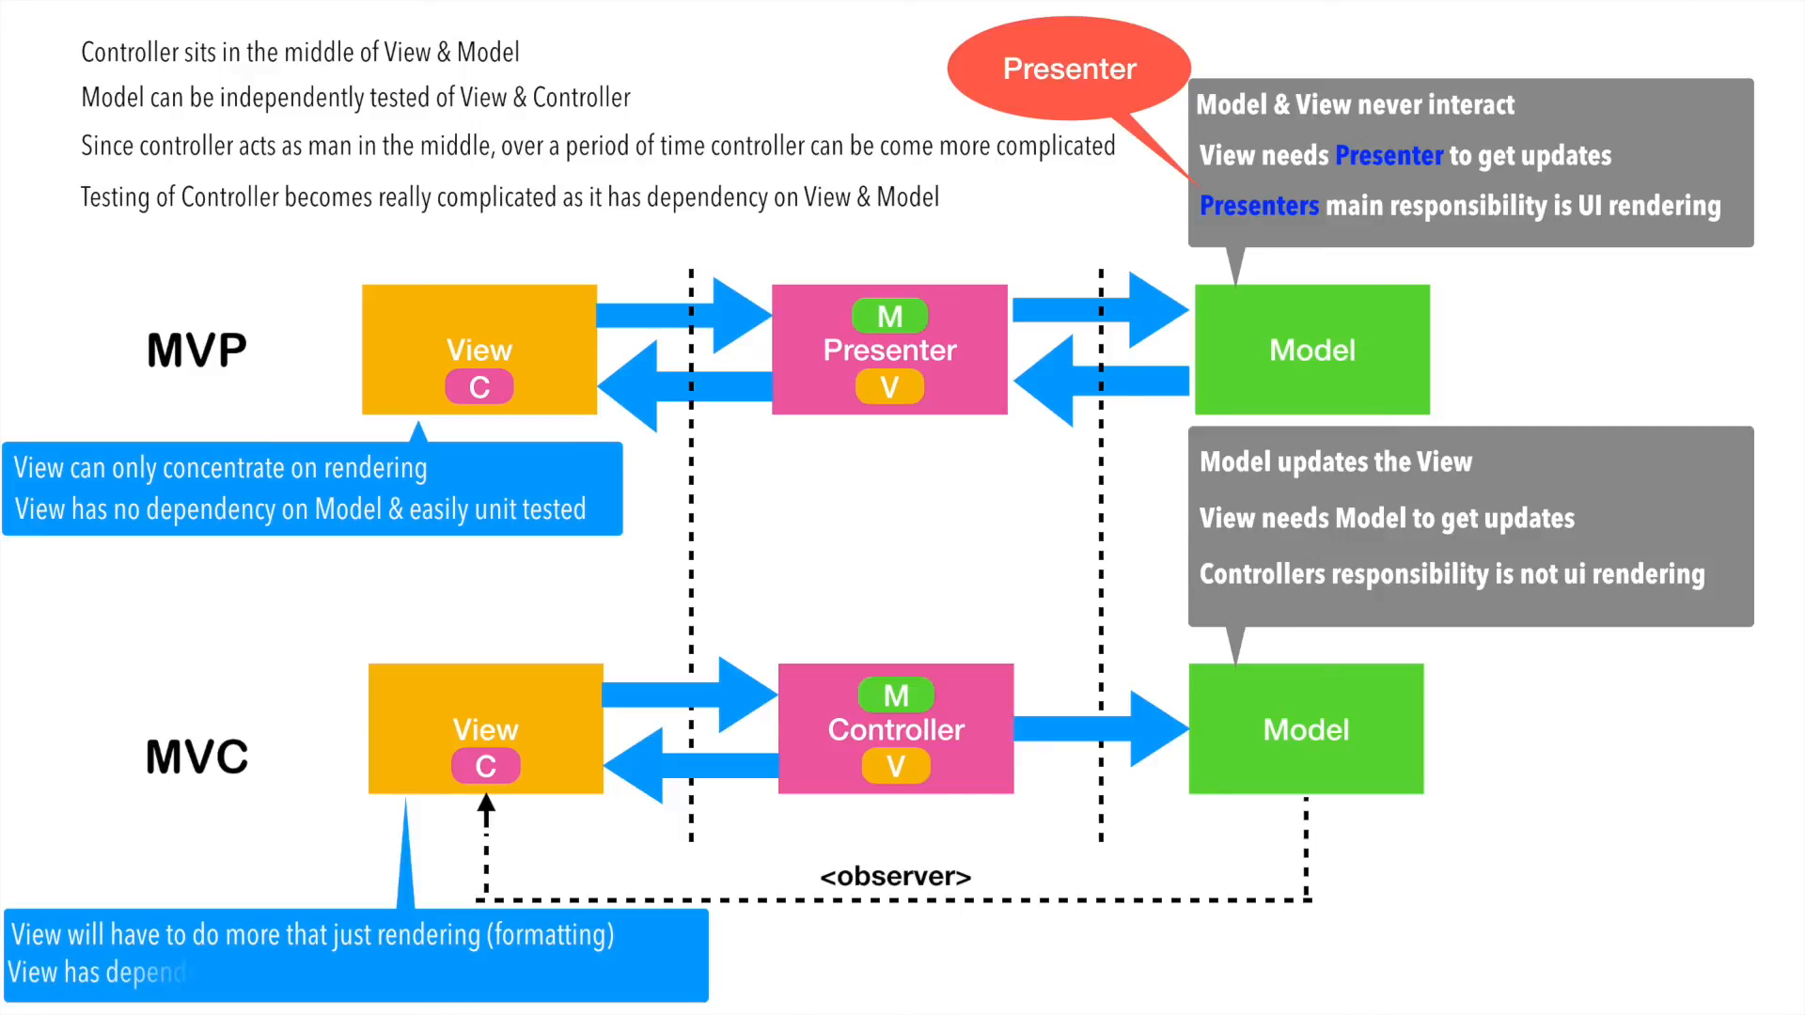
text(dependency on Model, has to be mocked for testing View)
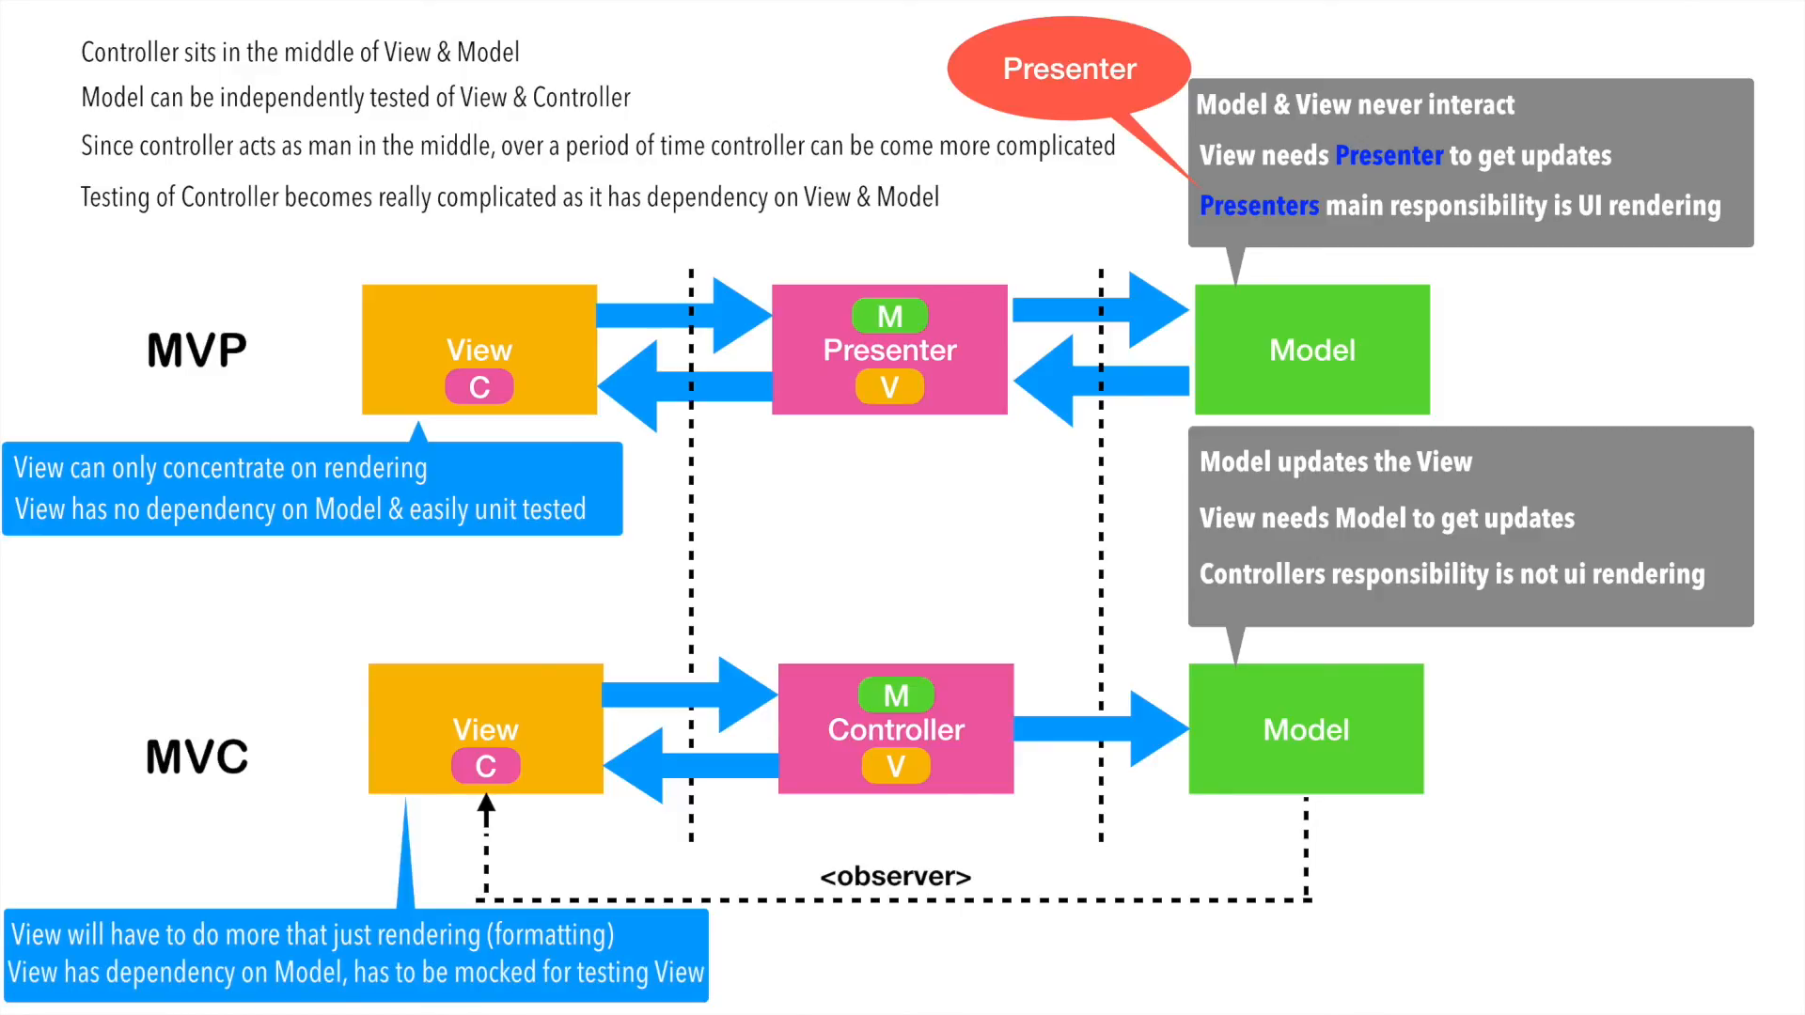